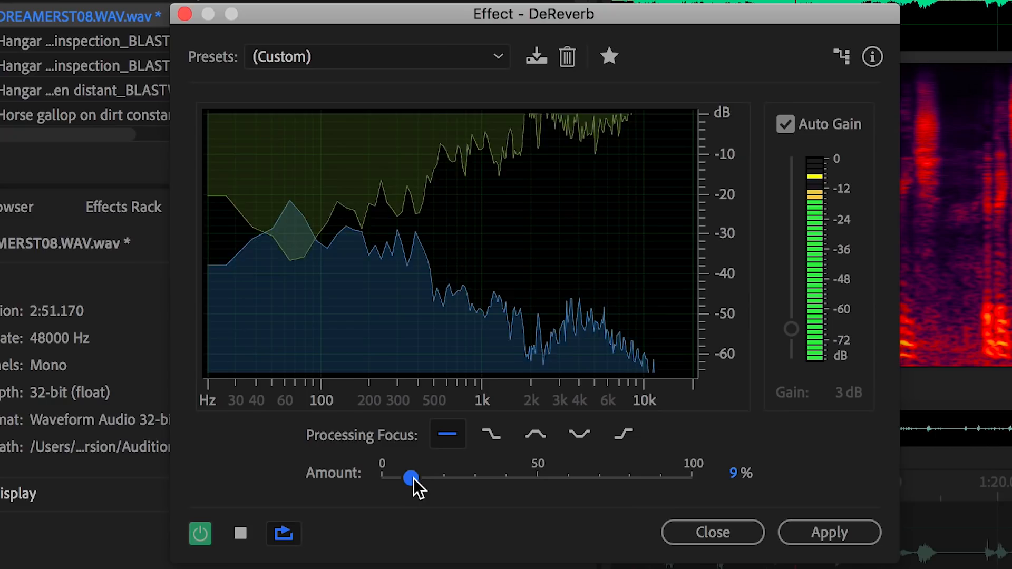
Raise the DeReverb Amount slider to strengthen reverb reduction on the dialogue.
{"action": "left_click_drag", "start_coordinate": [412, 478], "coordinate": [634, 478]}
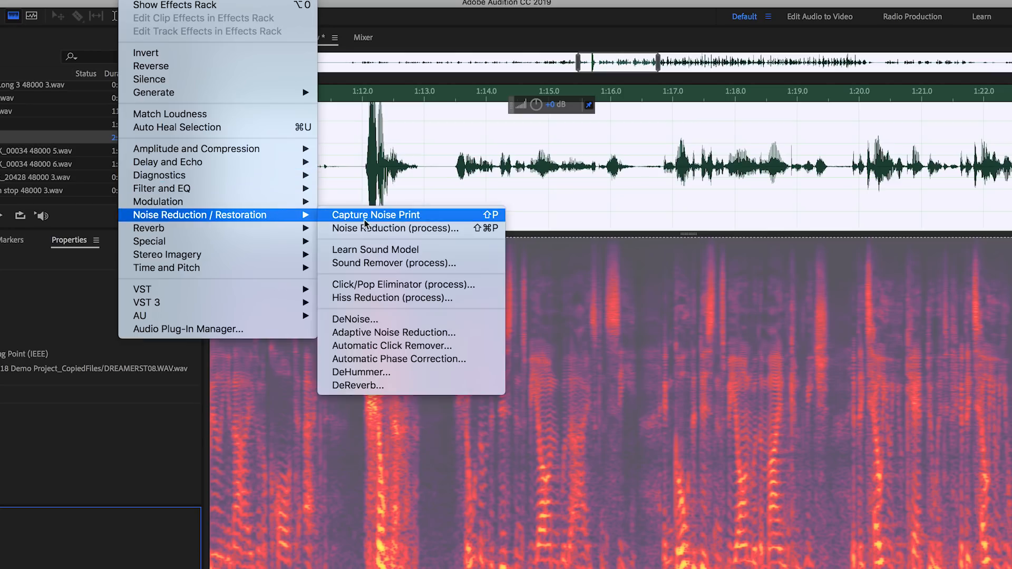
Apply DeNoise to the dialogue with the Amount set to 30%.
{"action": "left_click", "coordinate": [355, 318]}
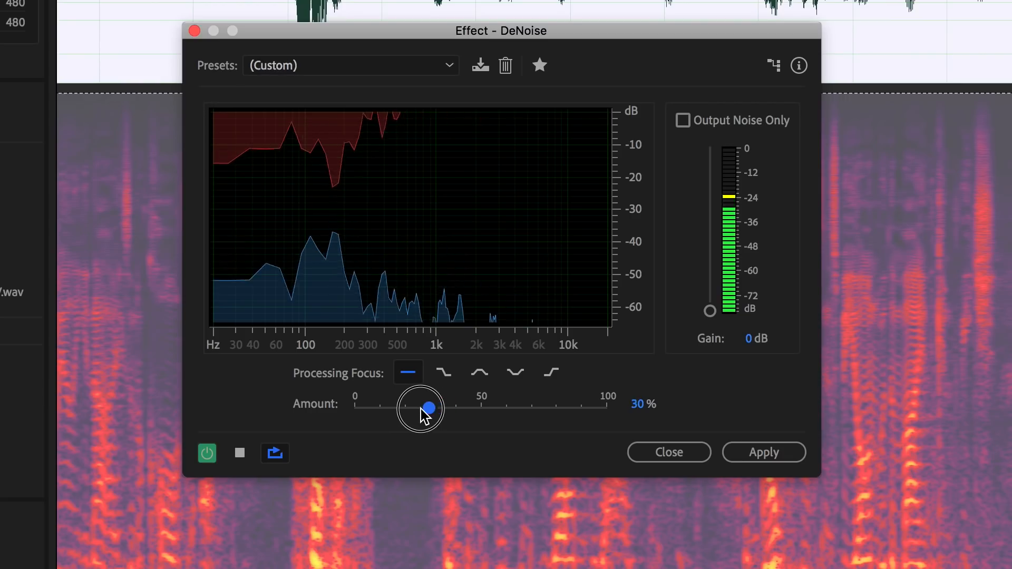
{"action": "left_click_drag", "start_coordinate": [429, 407], "coordinate": [547, 407]}
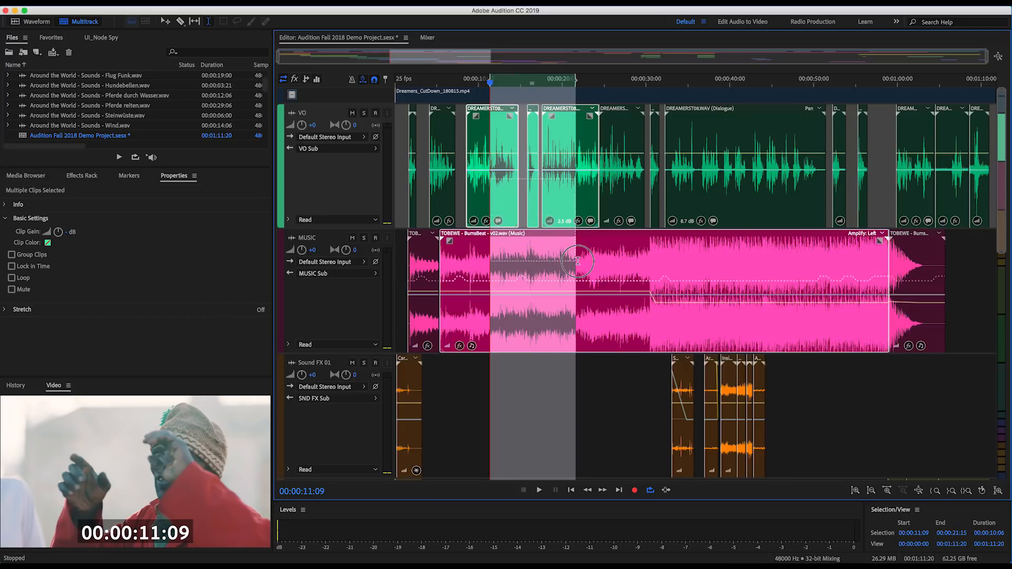
{"action": "mouse_move", "coordinate": [609, 284]}
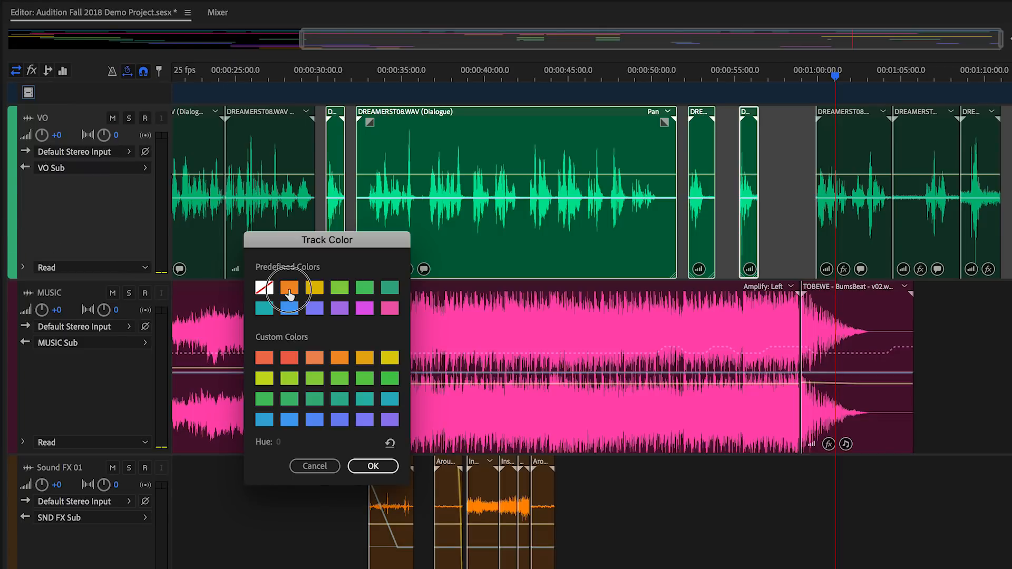
Recolour the VO track purple, then orange, via the Track Color swatches.
{"action": "left_click", "coordinate": [339, 309]}
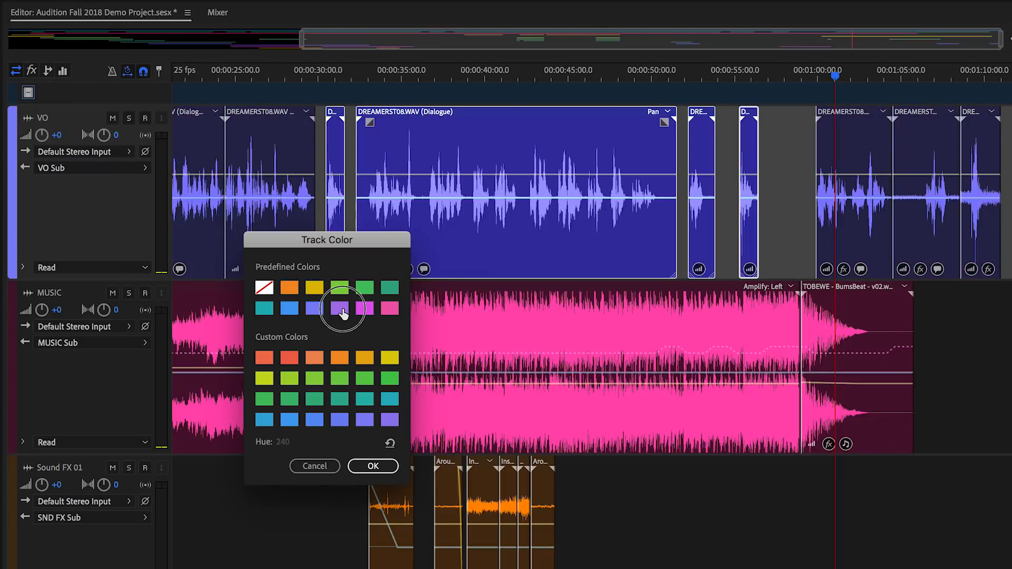
{"action": "left_click", "coordinate": [279, 442]}
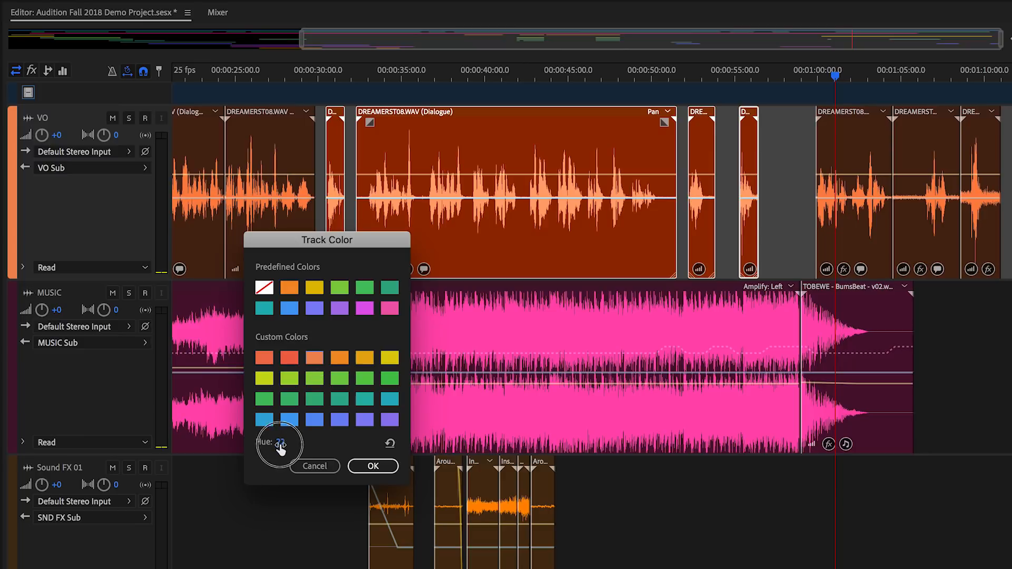